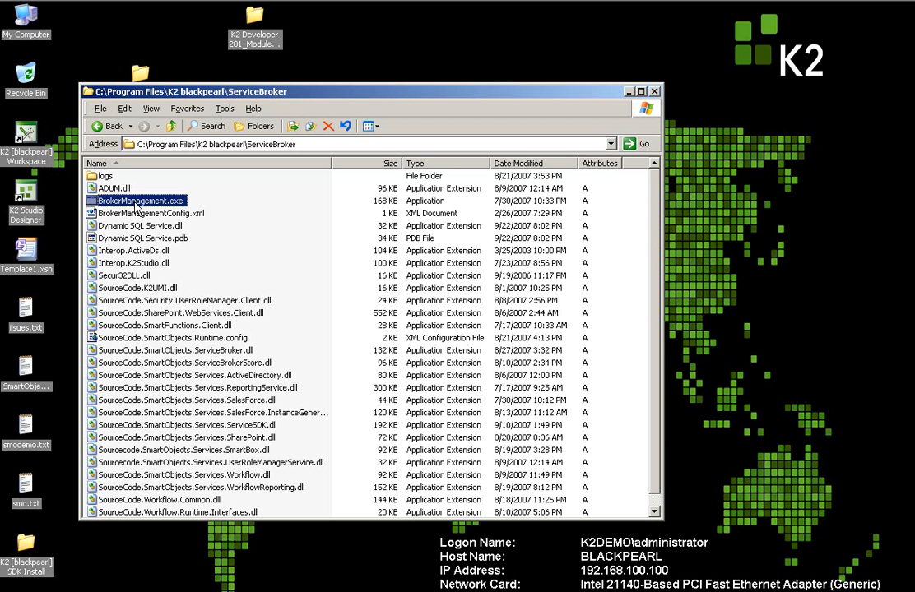
Launch BrokerManagement.exe and choose Configure Services from the K2 blackpearl menu.
{"action": "double_click", "coordinate": [140, 200]}
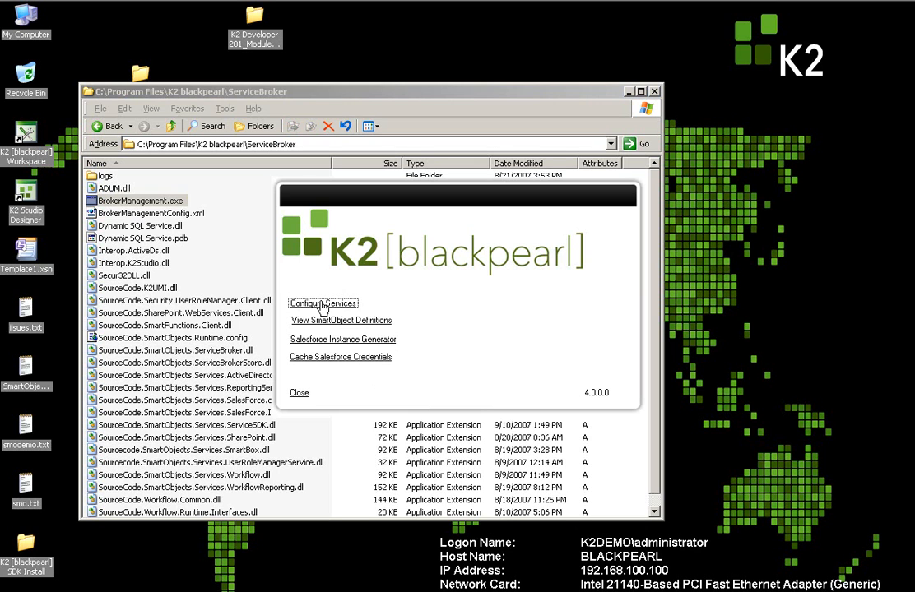
{"action": "left_click", "coordinate": [323, 303]}
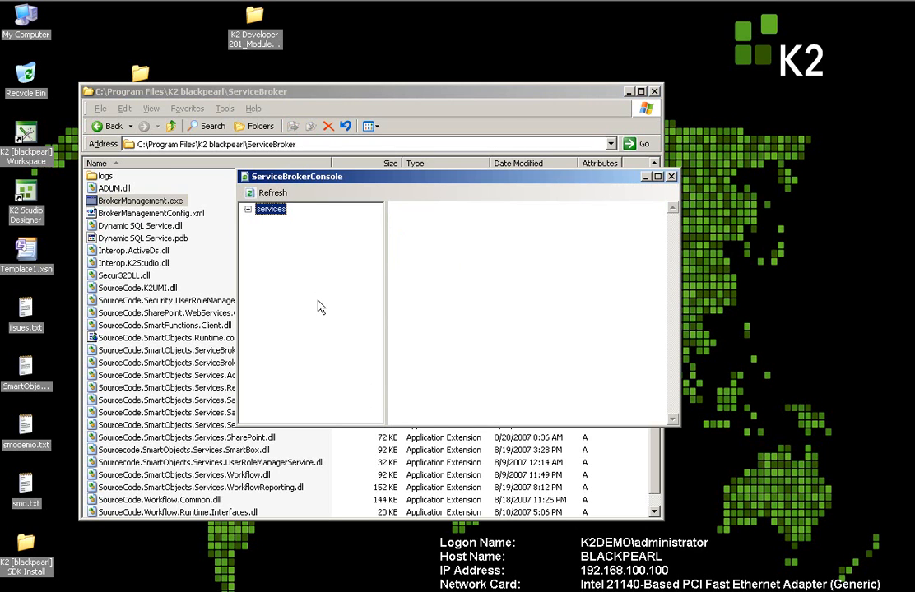
Register a new service type with System Name MainSQL, Display Name SQL, Description SQL Database.
{"action": "left_click", "coordinate": [248, 209]}
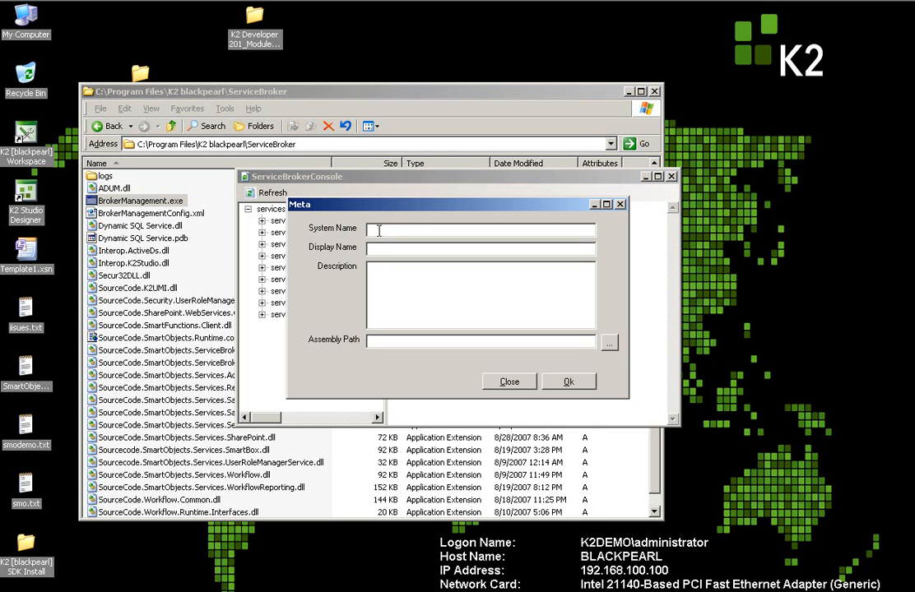
{"action": "type", "text": "M"}
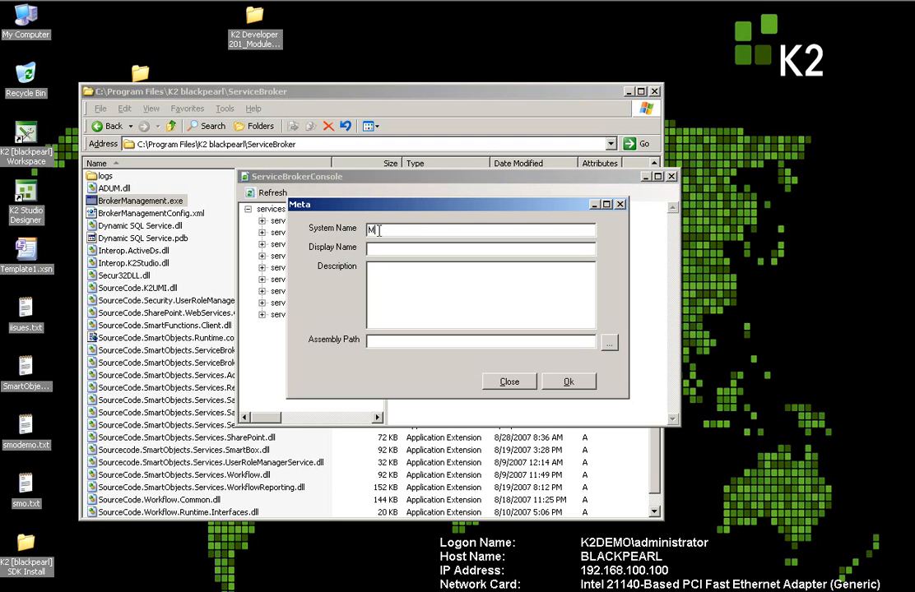
{"action": "type", "text": "ainSQL"}
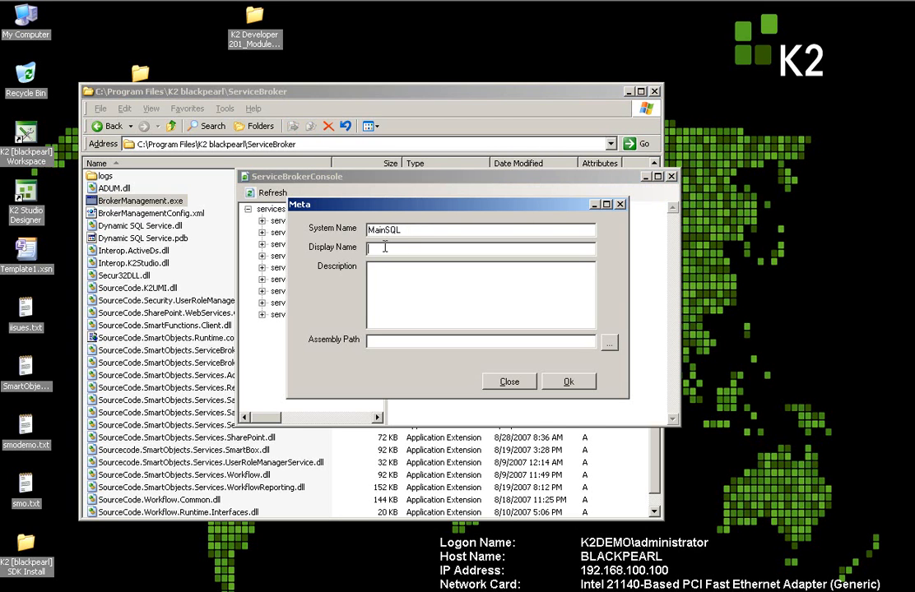
{"action": "type", "text": "SQL"}
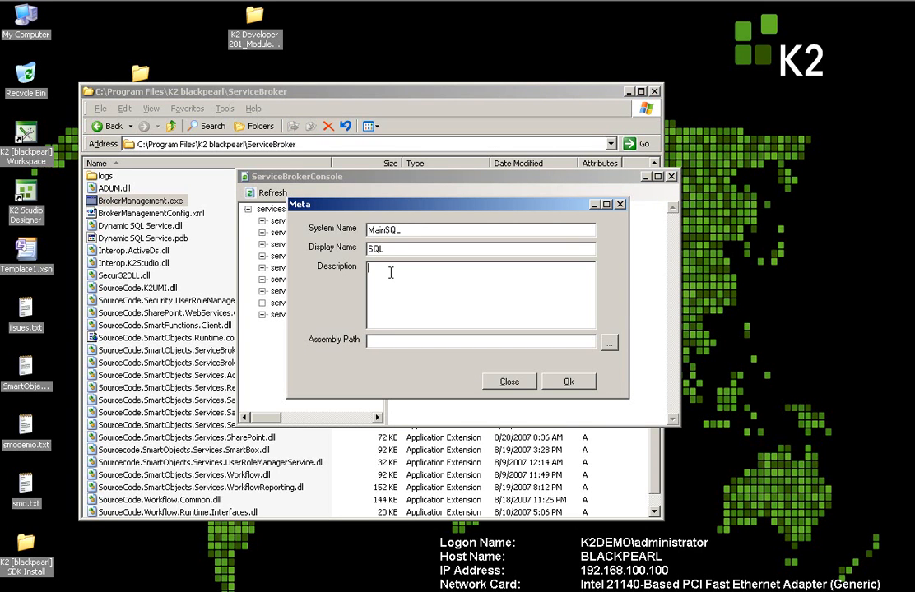
{"action": "type", "text": "SQL"}
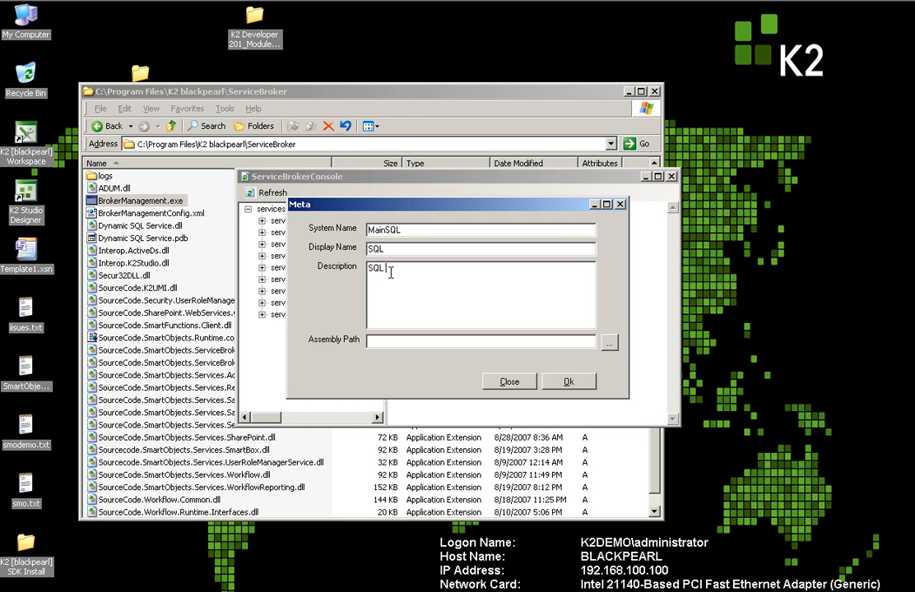
{"action": "type", "text": "Data"}
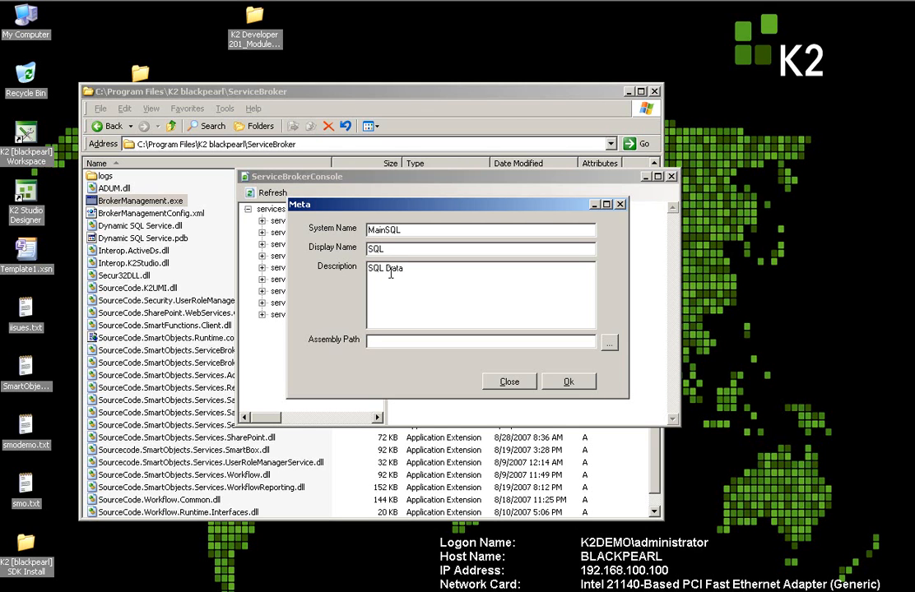
{"action": "type", "text": "base"}
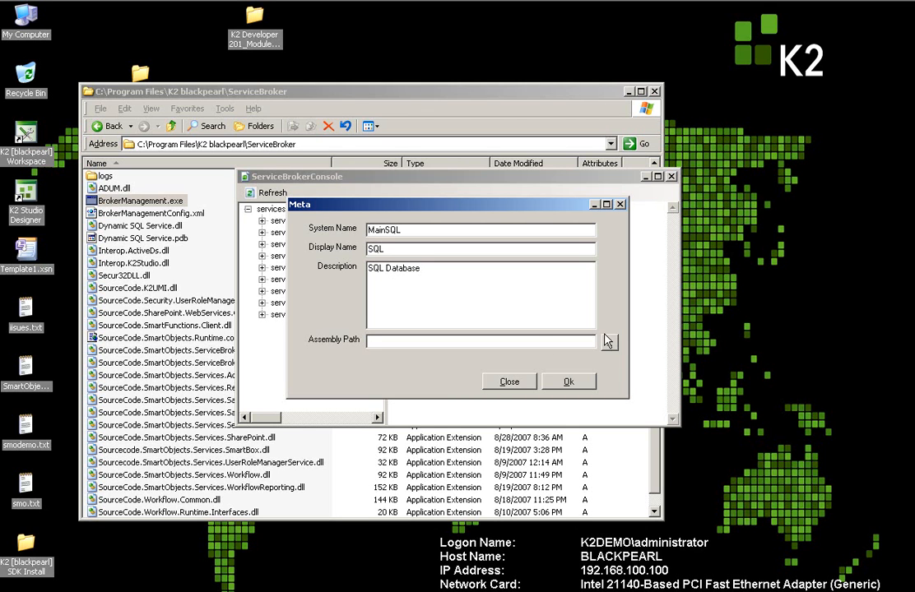
Point the Assembly Path to the Dynamic SQL Service DLL on the Desktop and confirm with Ok.
{"action": "left_click", "coordinate": [605, 340]}
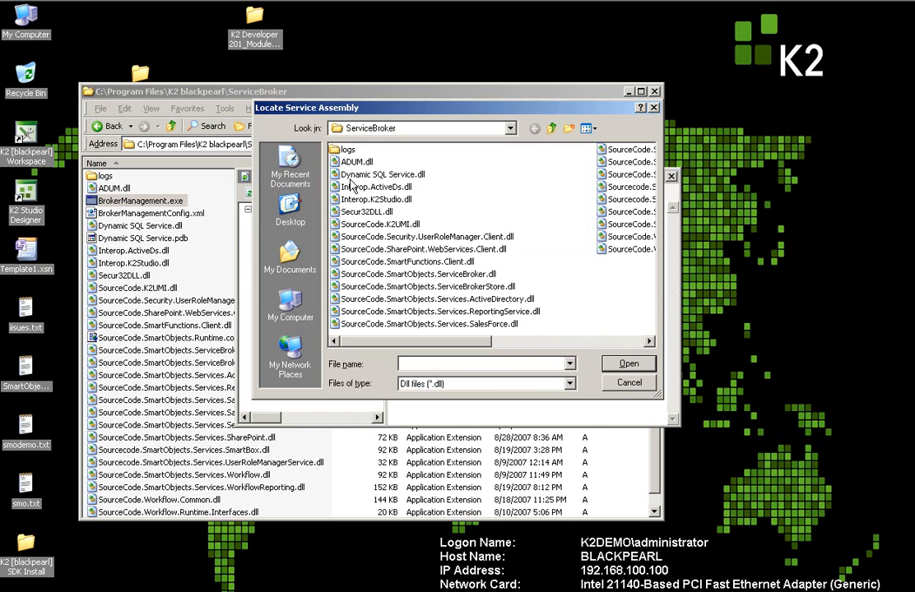
{"action": "left_click", "coordinate": [289, 210]}
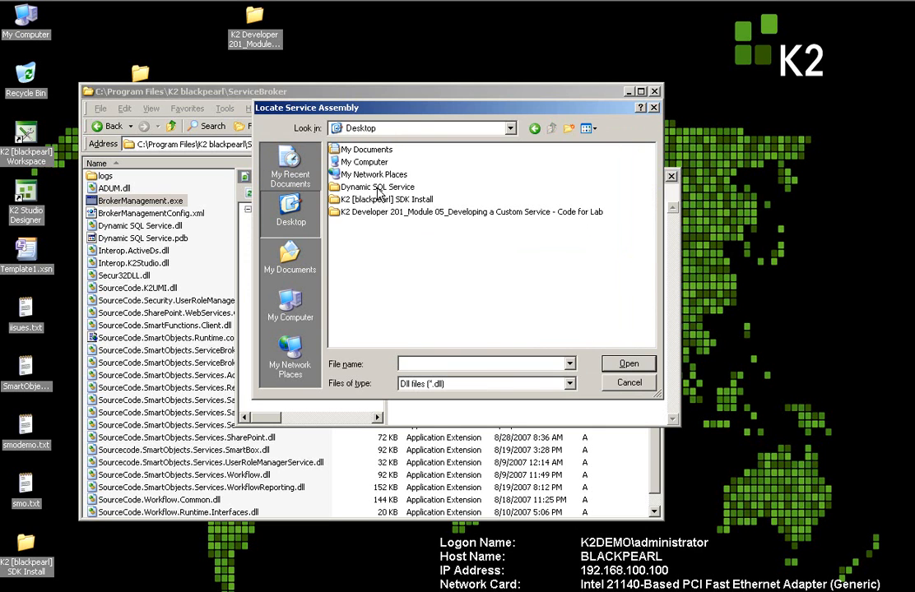
{"action": "double_click", "coordinate": [374, 188]}
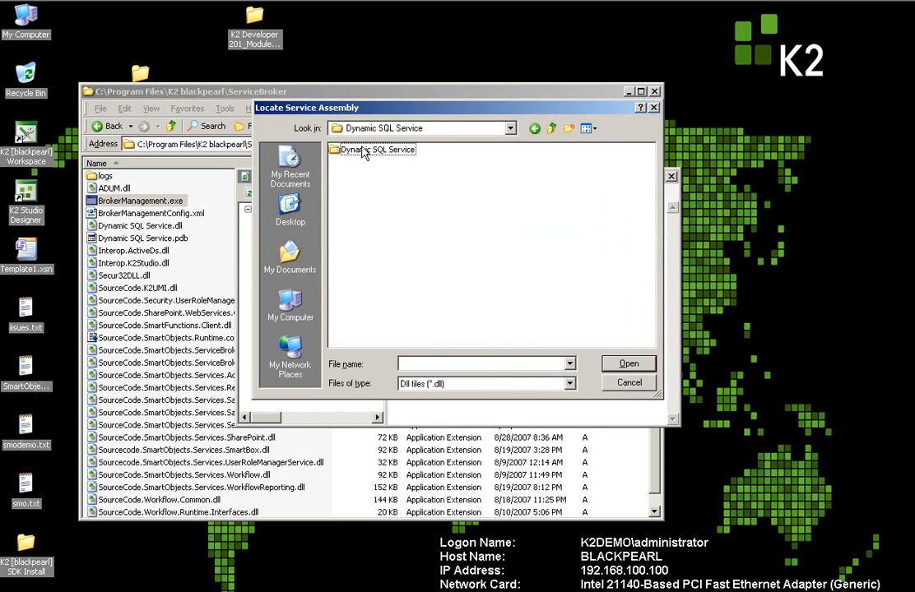
{"action": "double_click", "coordinate": [375, 150]}
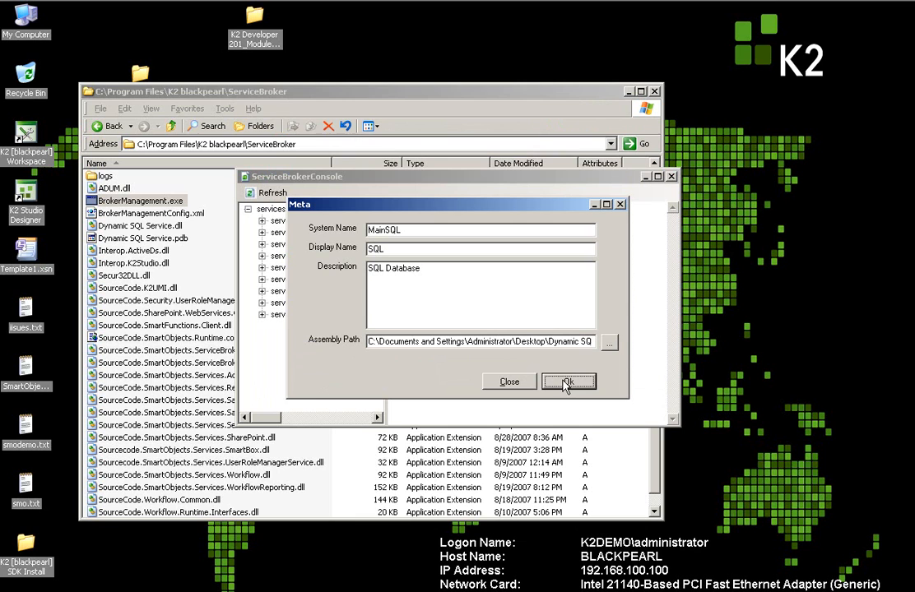
{"action": "left_click", "coordinate": [567, 382]}
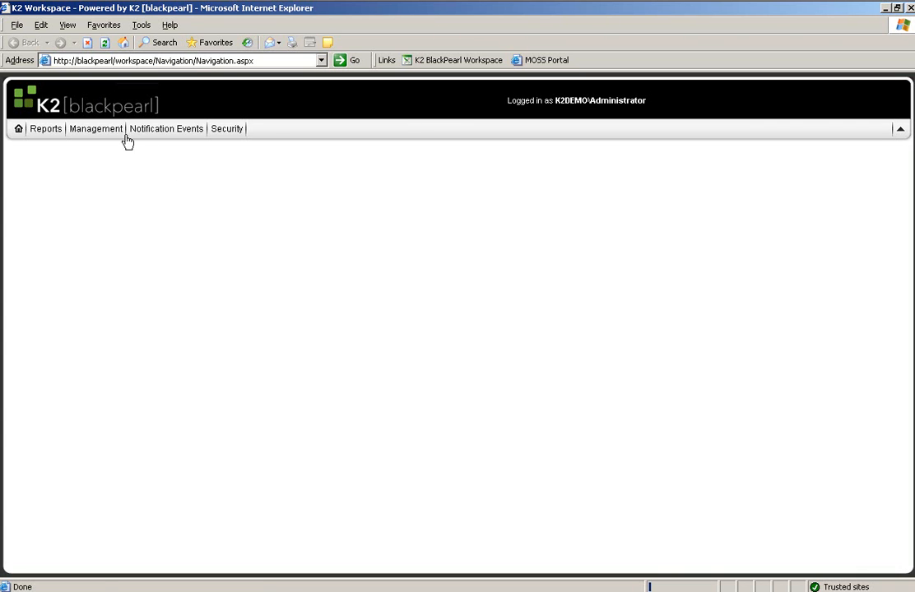
Go to Management > Management Console and expand the BLACKPEARL:5555 server.
{"action": "left_click", "coordinate": [96, 129]}
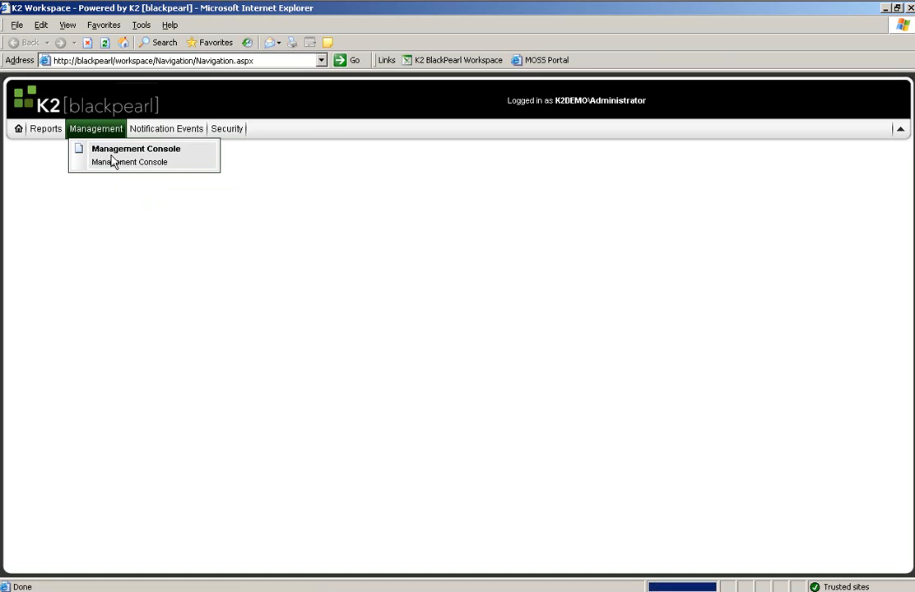
{"action": "left_click", "coordinate": [135, 155]}
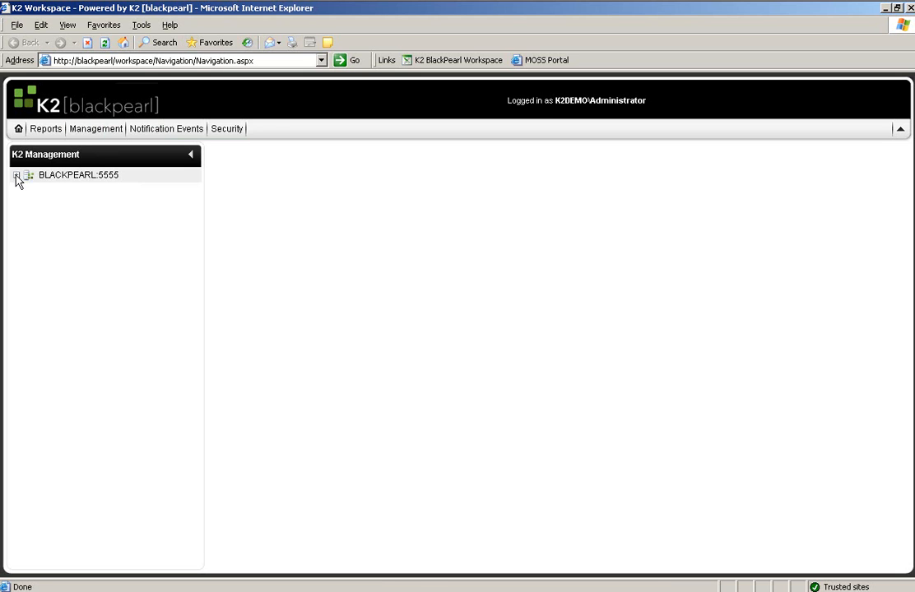
{"action": "left_click", "coordinate": [18, 174]}
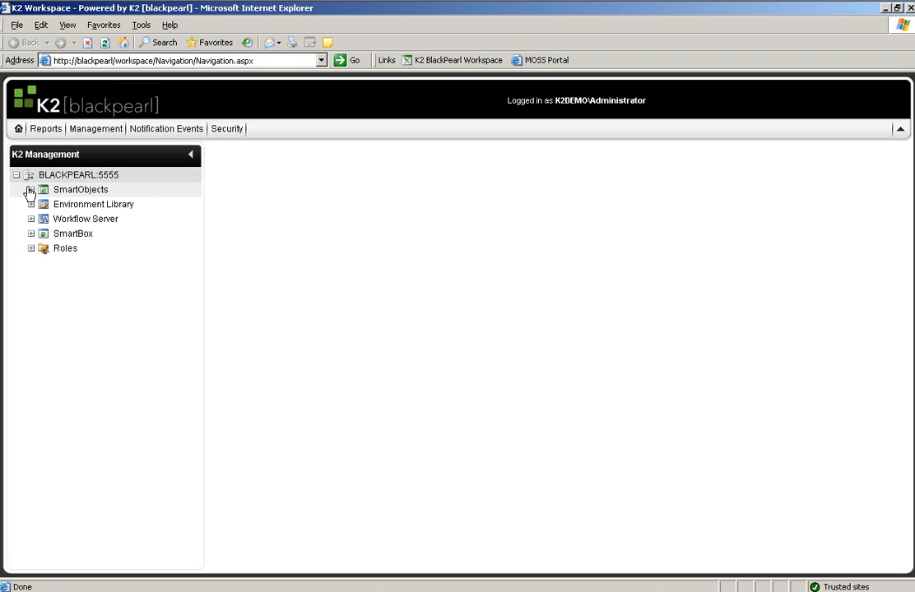
Expand SmartObjects > Services and select the new SQL service type.
{"action": "left_click", "coordinate": [30, 191]}
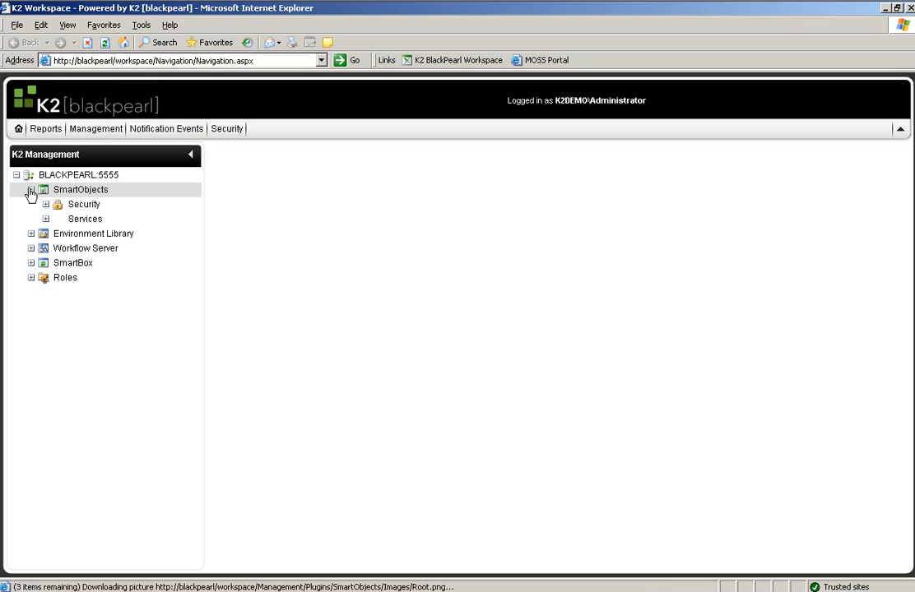
{"action": "left_click", "coordinate": [84, 219]}
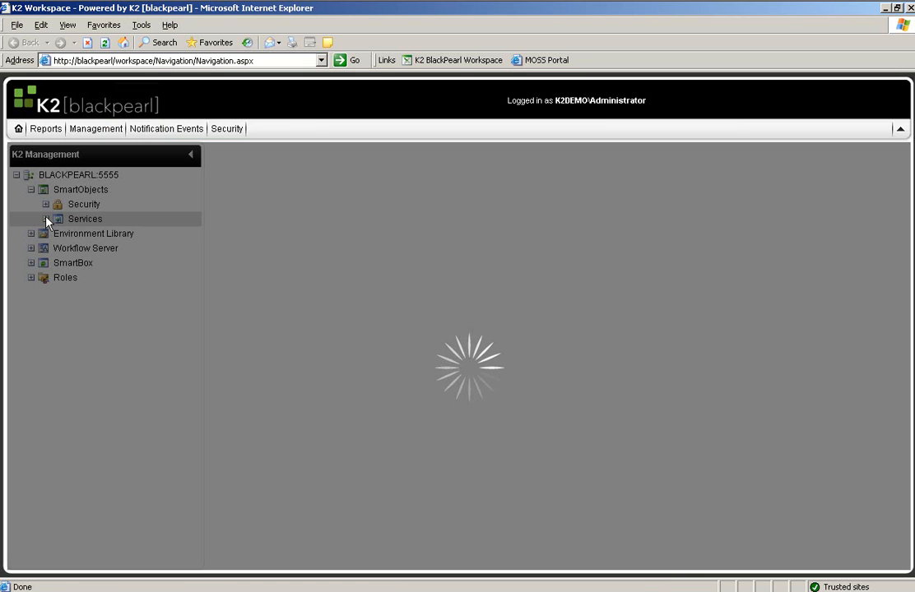
{"action": "left_click", "coordinate": [46, 219]}
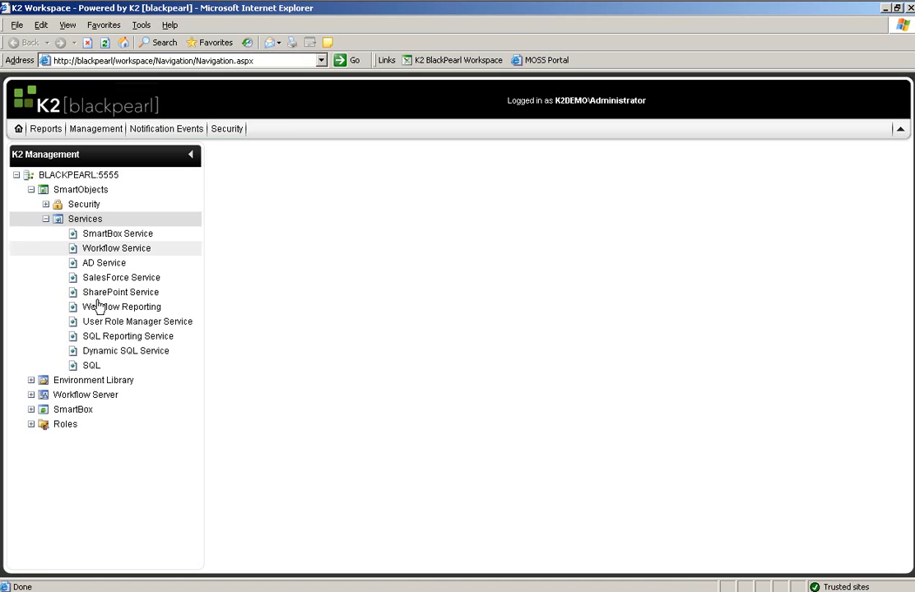
{"action": "left_click", "coordinate": [84, 366]}
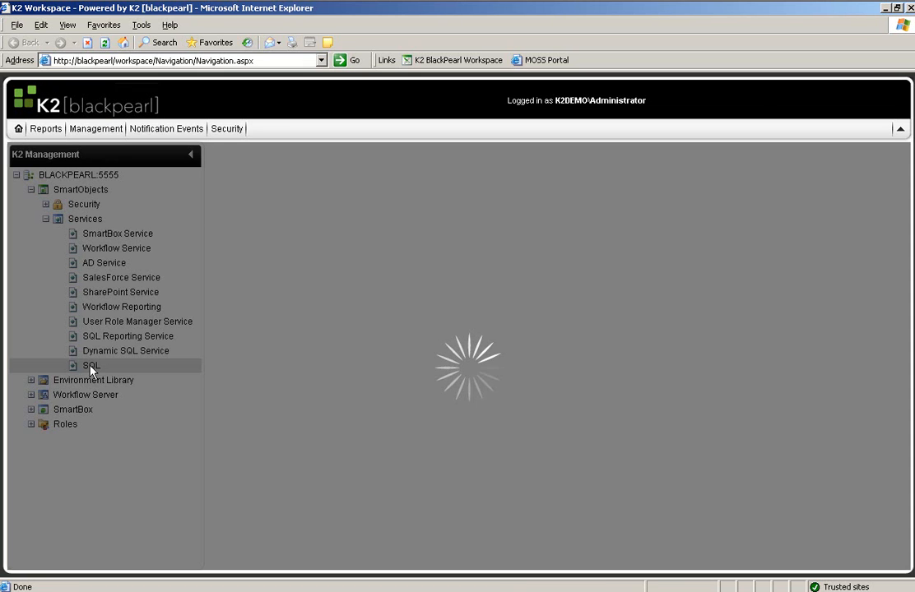
Add an SQL service instance for the Assets database on server blackpearl.
{"action": "left_click", "coordinate": [82, 365]}
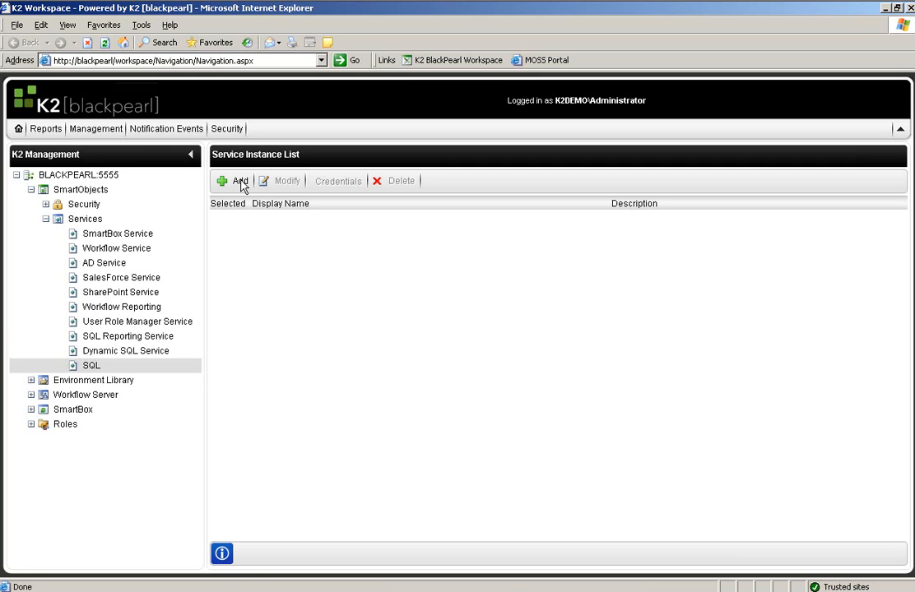
{"action": "left_click", "coordinate": [241, 181]}
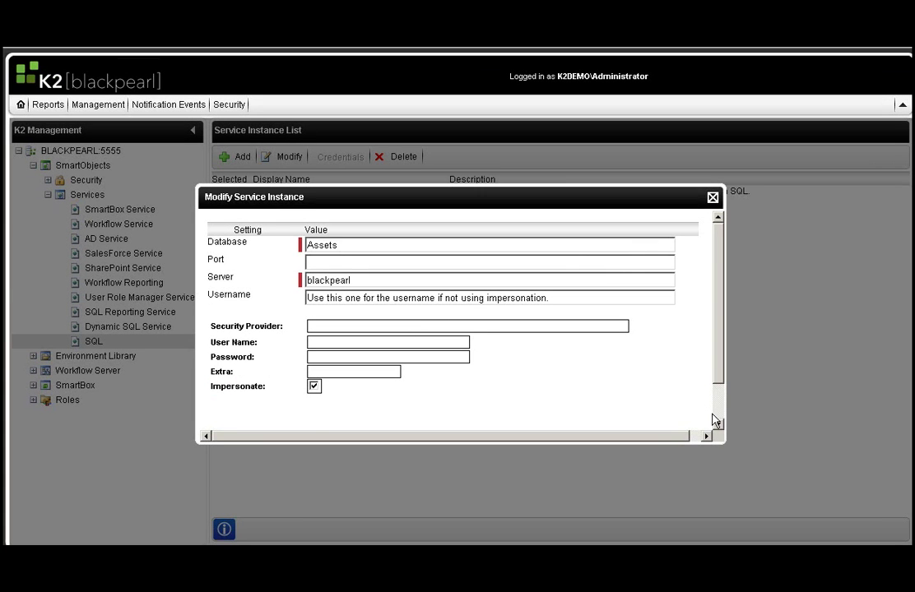
{"action": "scroll", "scroll_direction": "down", "scroll_amount": 3}
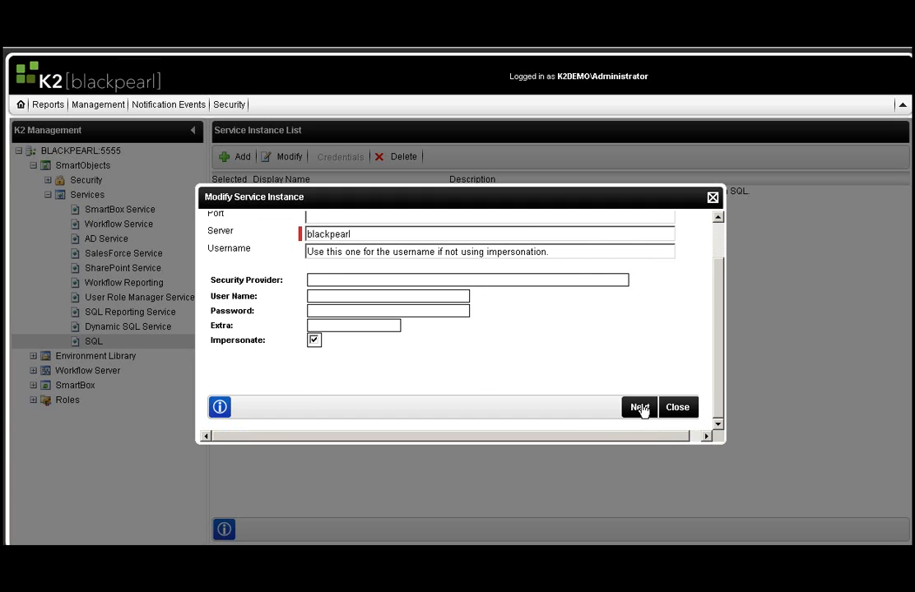
{"action": "left_click", "coordinate": [639, 408]}
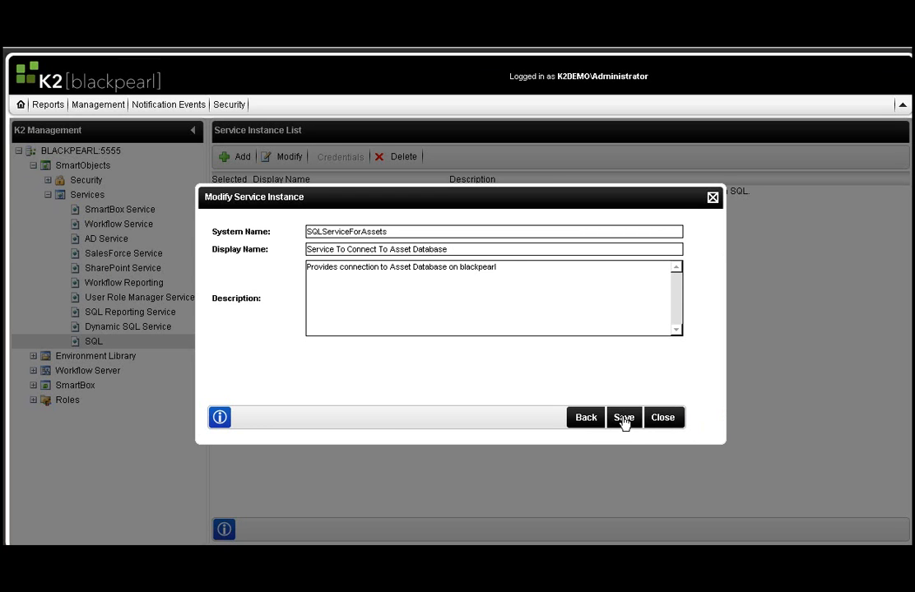
Name it 'Service To Connect To Asset Database' and save the instance.
{"action": "left_click", "coordinate": [622, 418]}
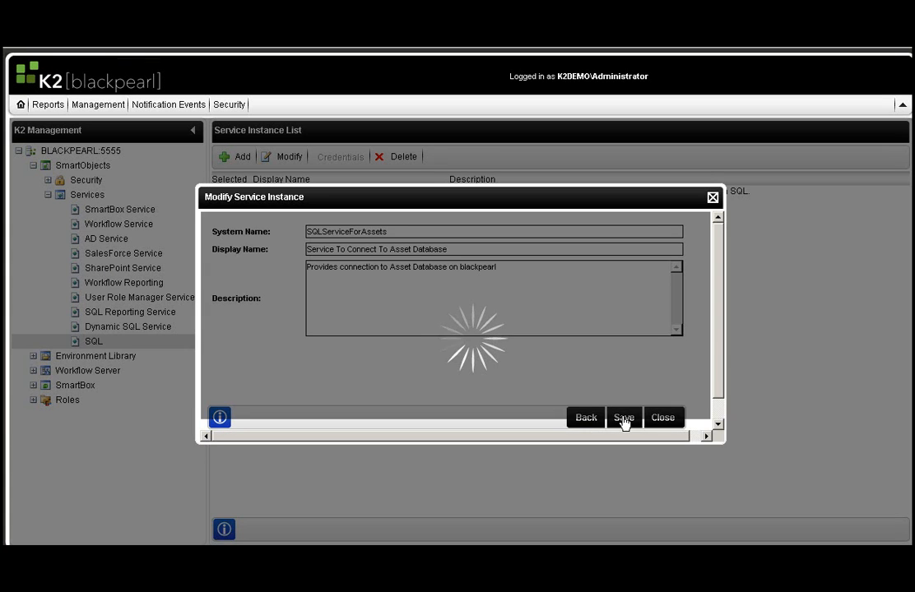
{"action": "left_click", "coordinate": [623, 418]}
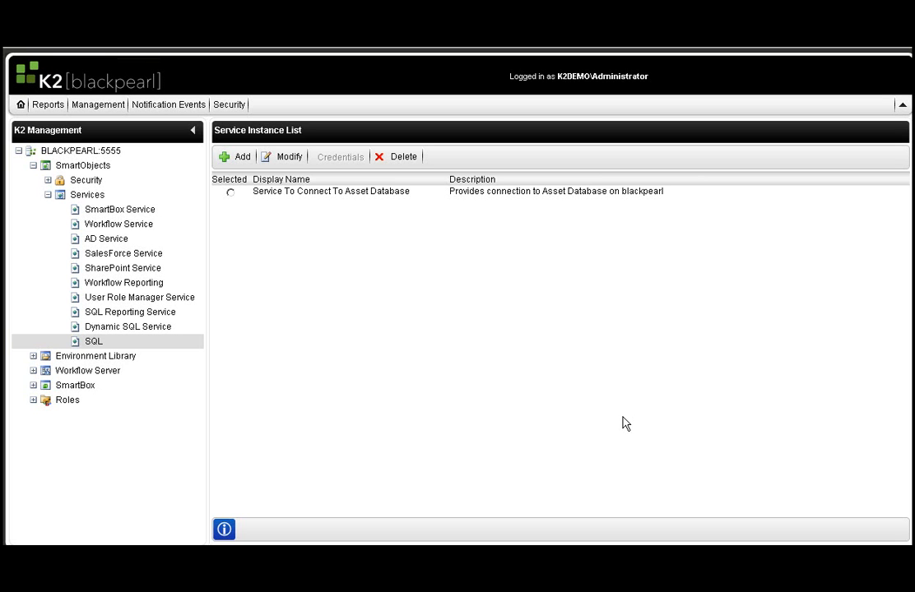
{"action": "mouse_move", "coordinate": [576, 326]}
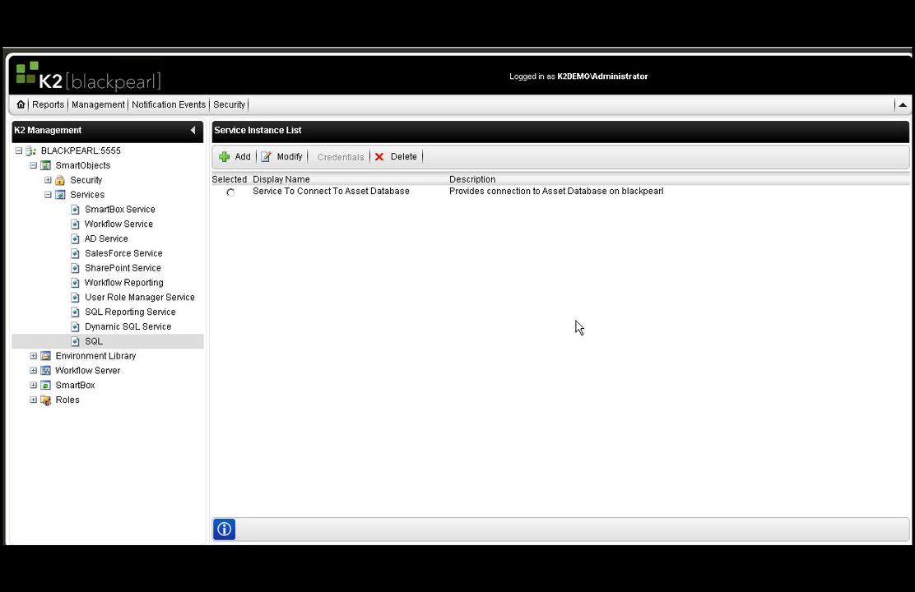
{"action": "mouse_move", "coordinate": [382, 263]}
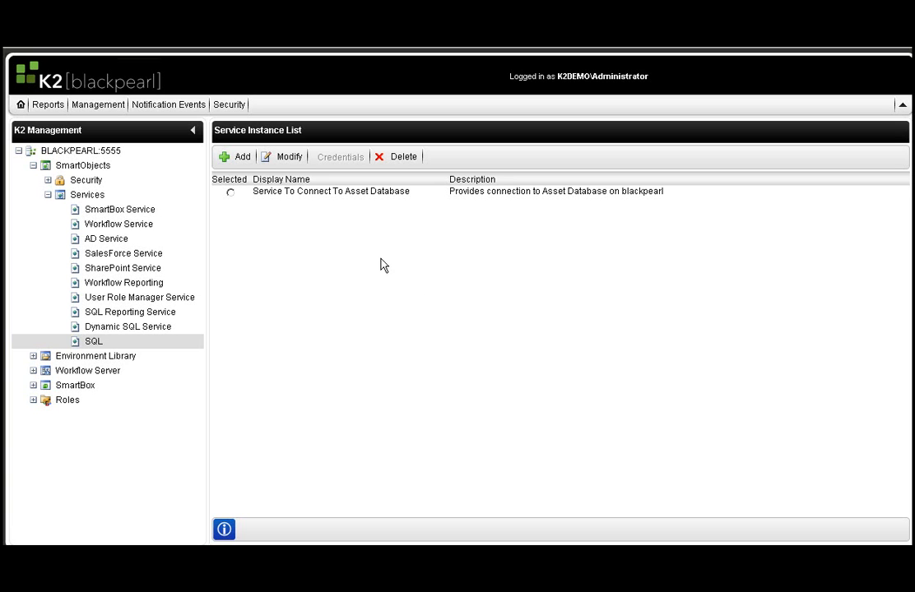